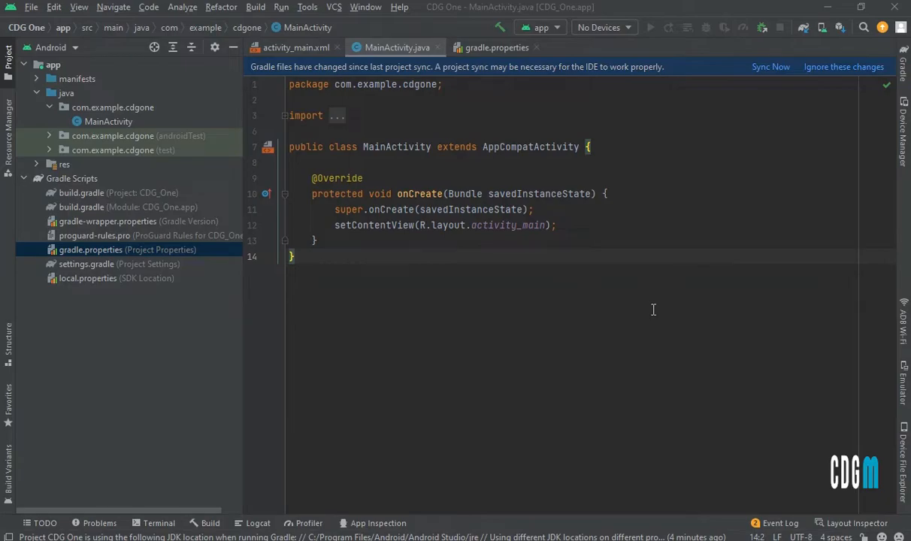
{"action": "mouse_move", "coordinate": [659, 317]}
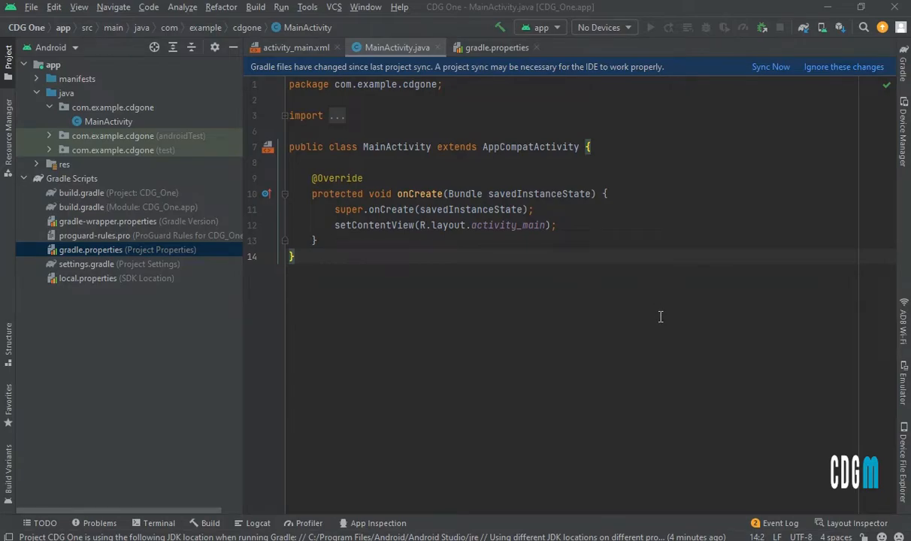
{"action": "mouse_move", "coordinate": [220, 7]}
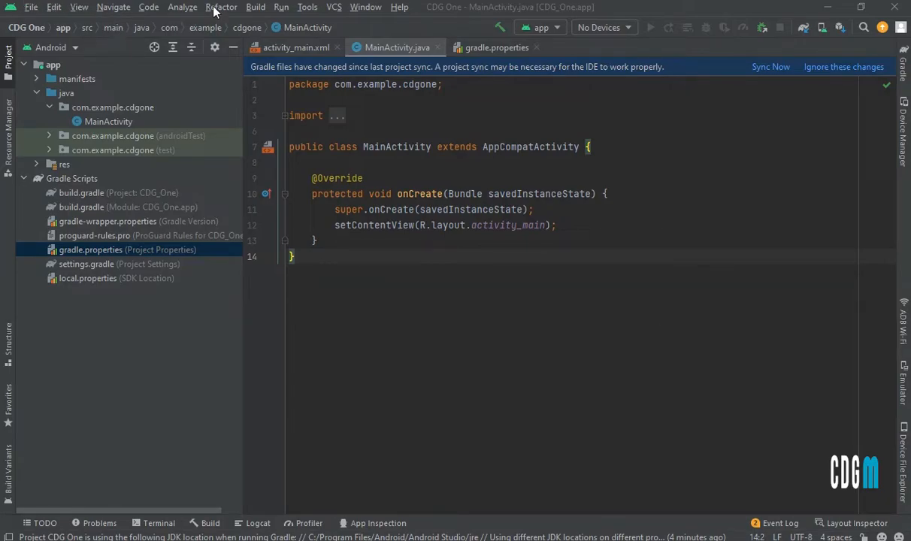
Start Migrate to AndroidX from the Refactor menu, keeping the zip backup option enabled.
{"action": "left_click", "coordinate": [221, 7]}
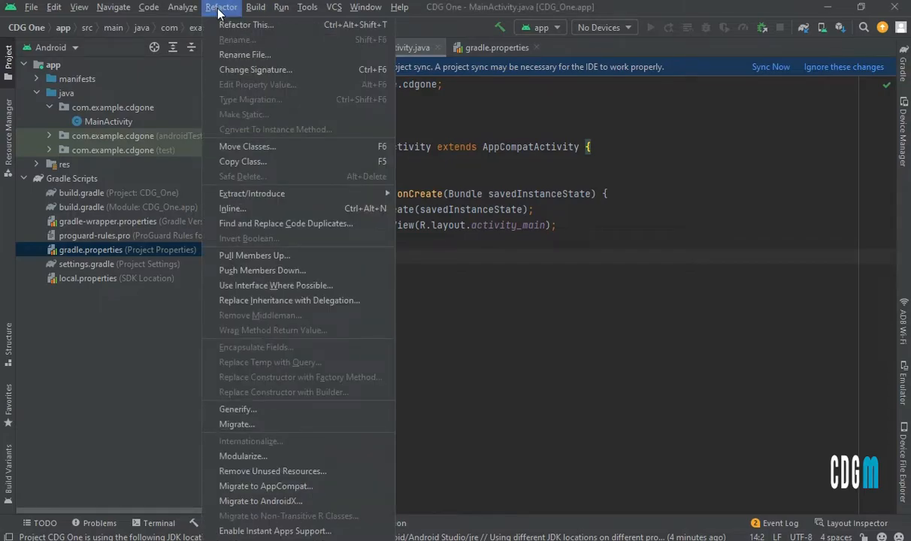
{"action": "mouse_move", "coordinate": [259, 501]}
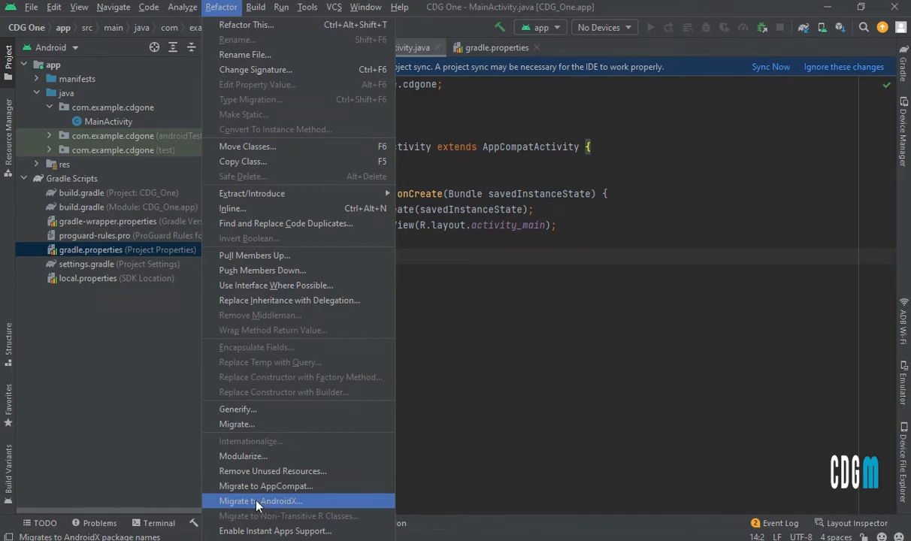
{"action": "left_click", "coordinate": [261, 501]}
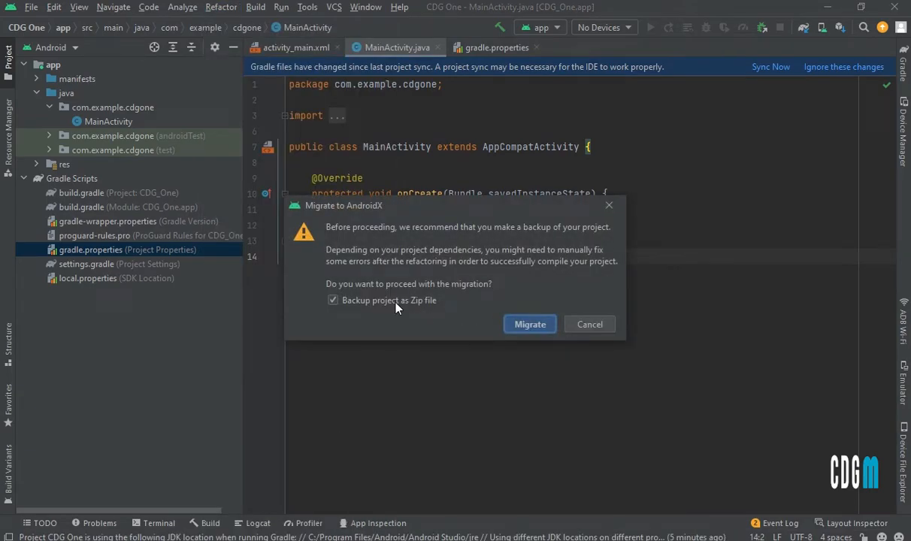
{"action": "left_click", "coordinate": [332, 300]}
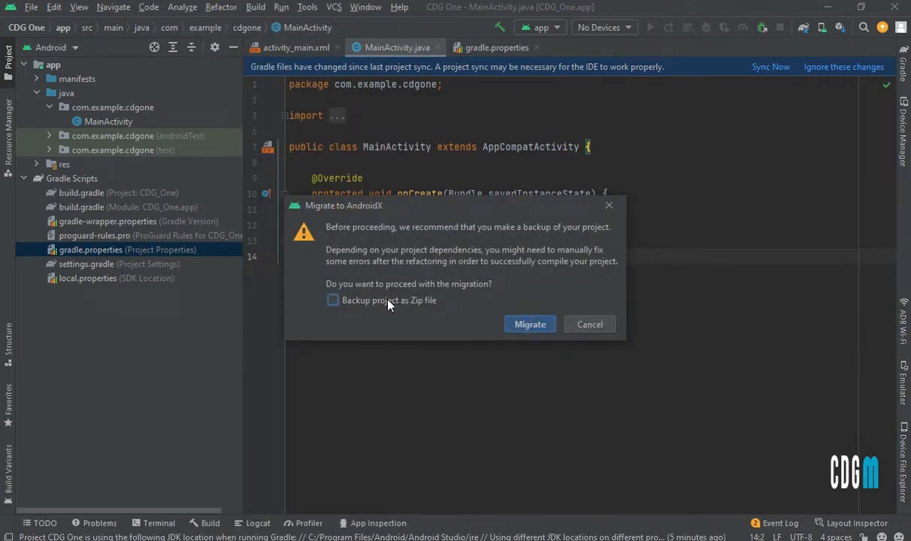
{"action": "left_click", "coordinate": [332, 300]}
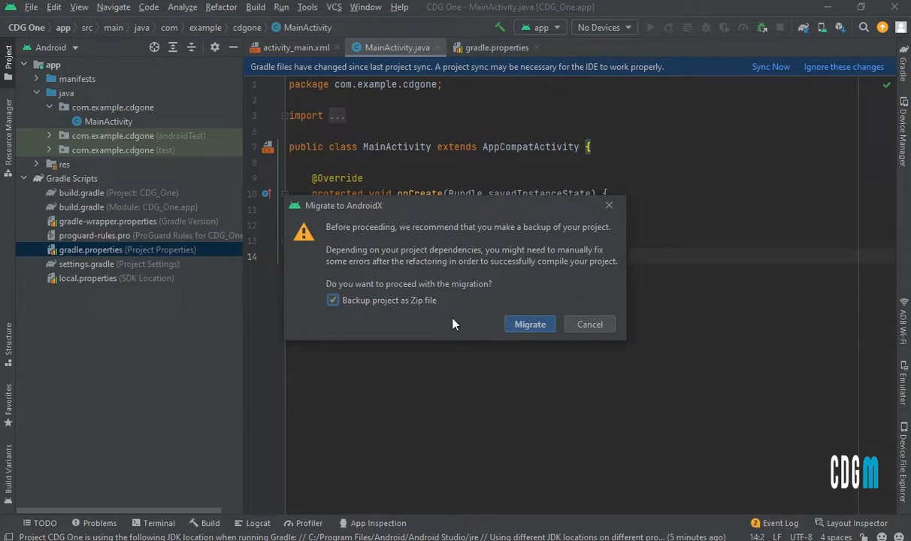
Confirm the migration and save the backup as CDG One.zip in E:\SharX\CDG One.
{"action": "left_click", "coordinate": [529, 324]}
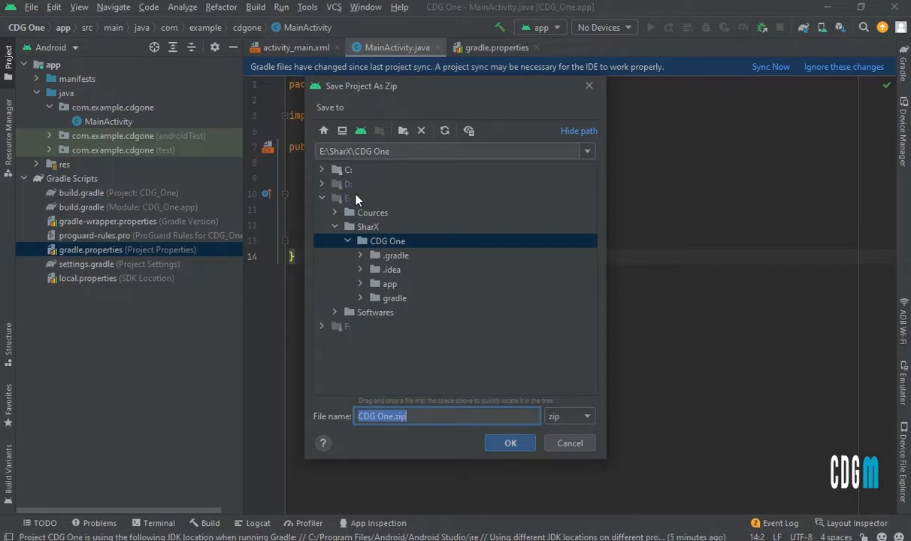
{"action": "mouse_move", "coordinate": [462, 458]}
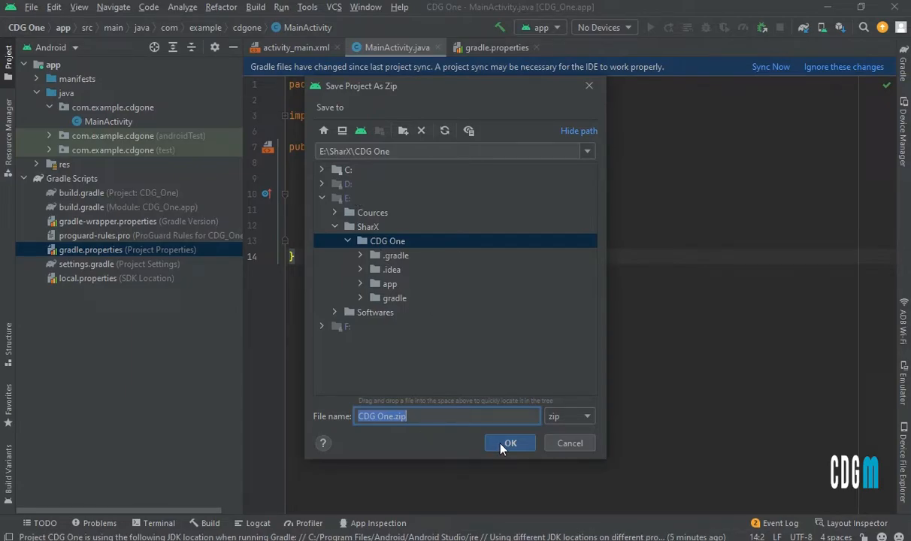
{"action": "left_click", "coordinate": [509, 443]}
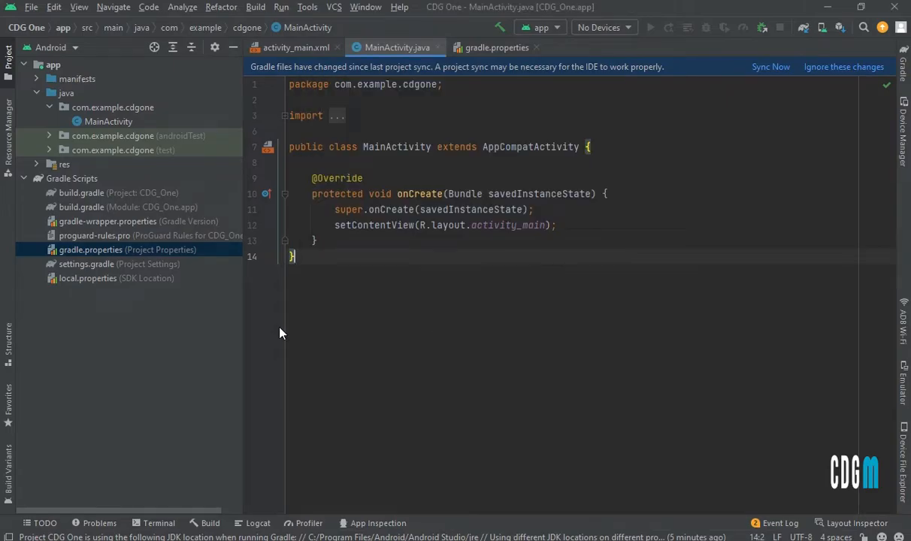
{"action": "mouse_move", "coordinate": [284, 338]}
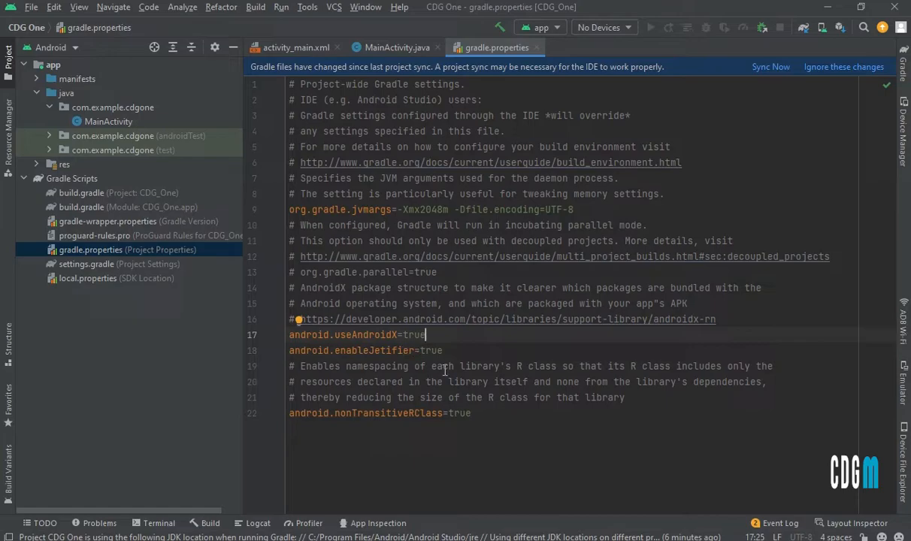
{"action": "left_click", "coordinate": [449, 350]}
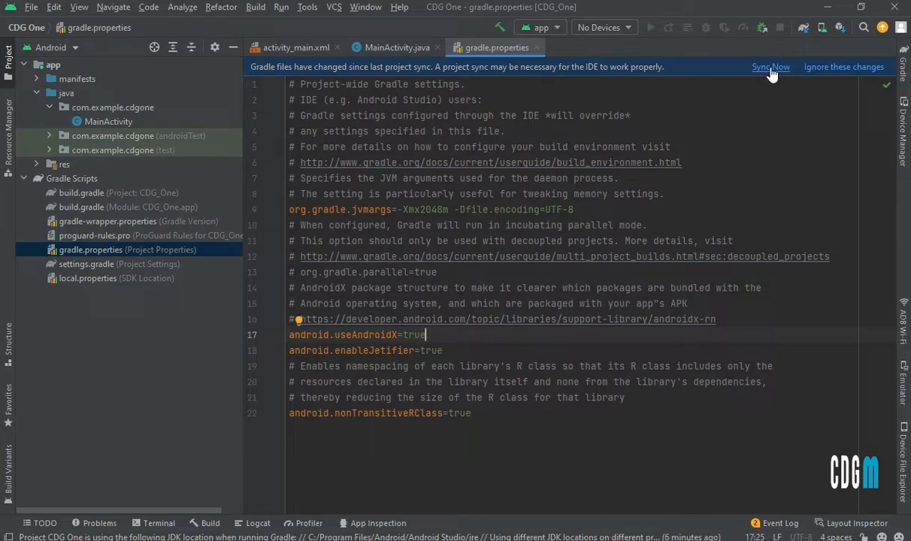
{"action": "mouse_move", "coordinate": [766, 79]}
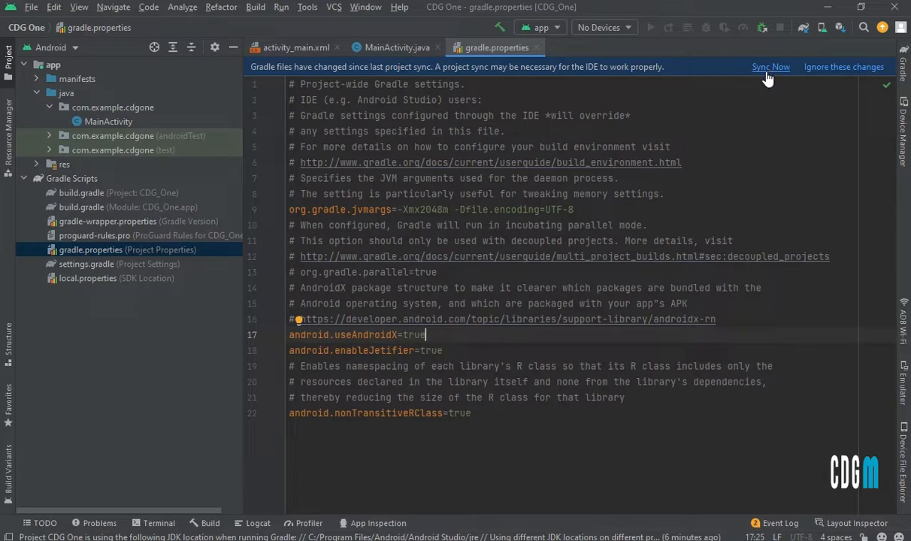